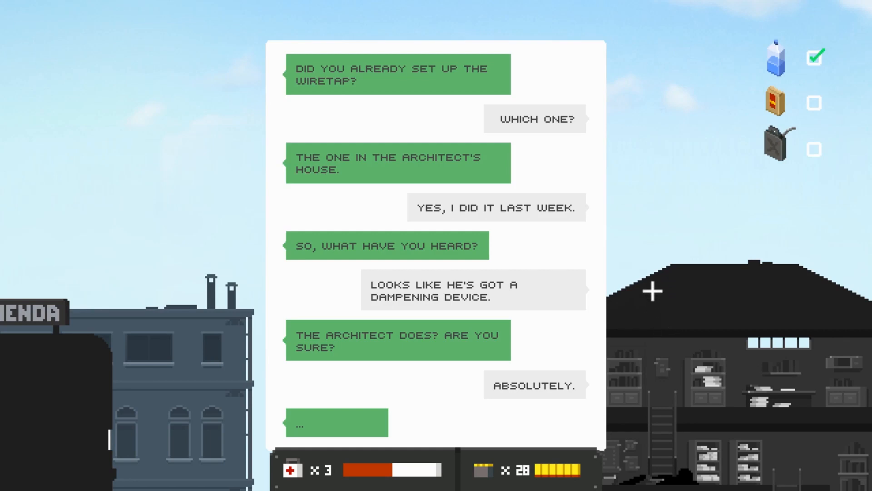
pyautogui.moveTo(644, 263)
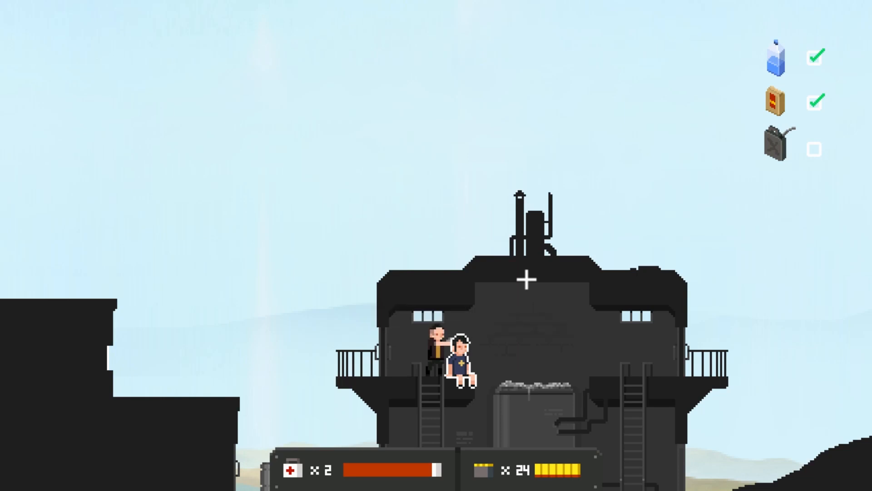
# - Recruit Bob Cross, the brewer, from the rooftop survivors into the group
pyautogui.click(457, 362)
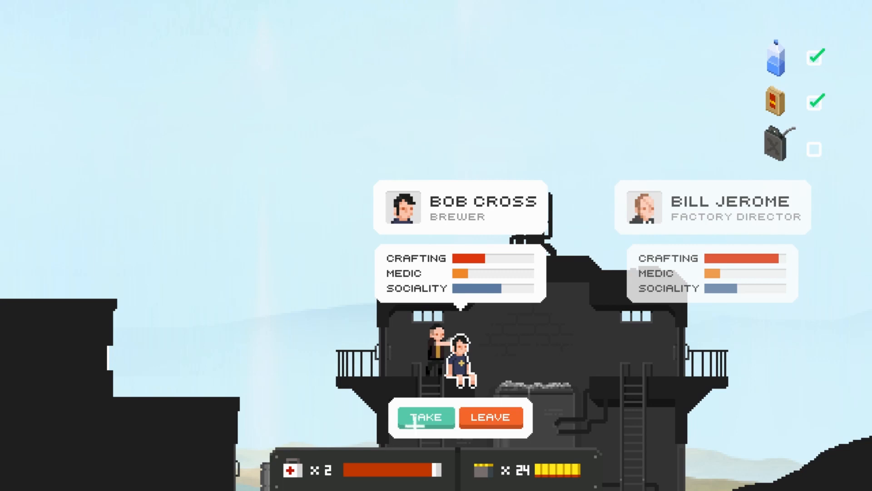
pyautogui.click(425, 417)
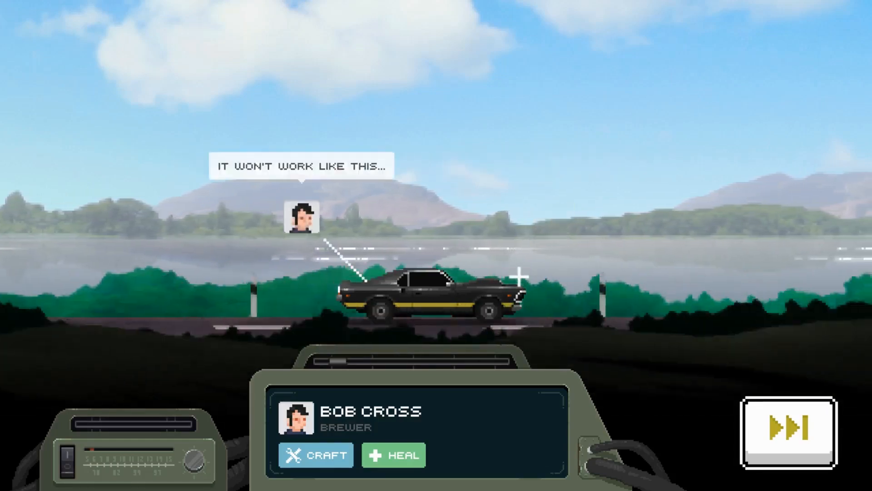
pyautogui.click(784, 430)
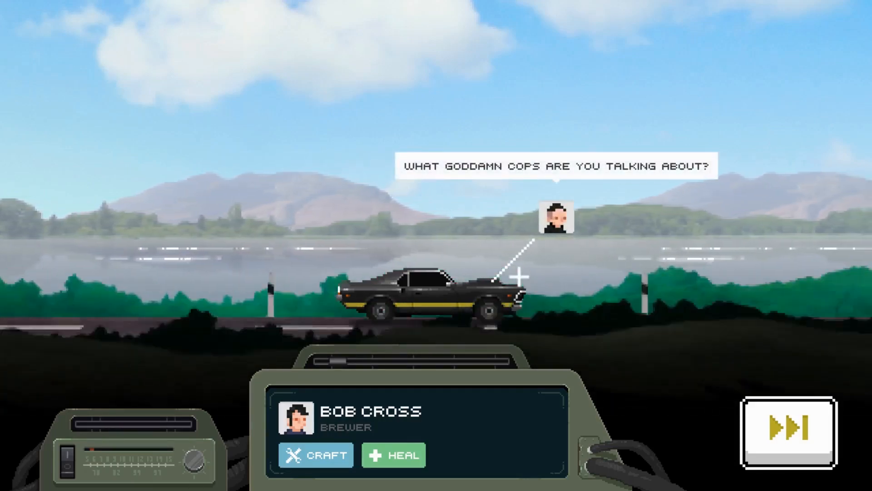
pyautogui.click(785, 428)
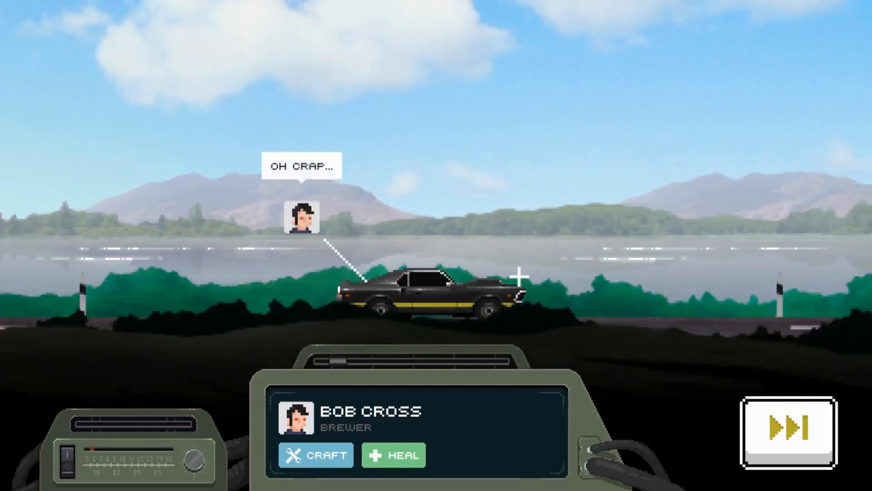